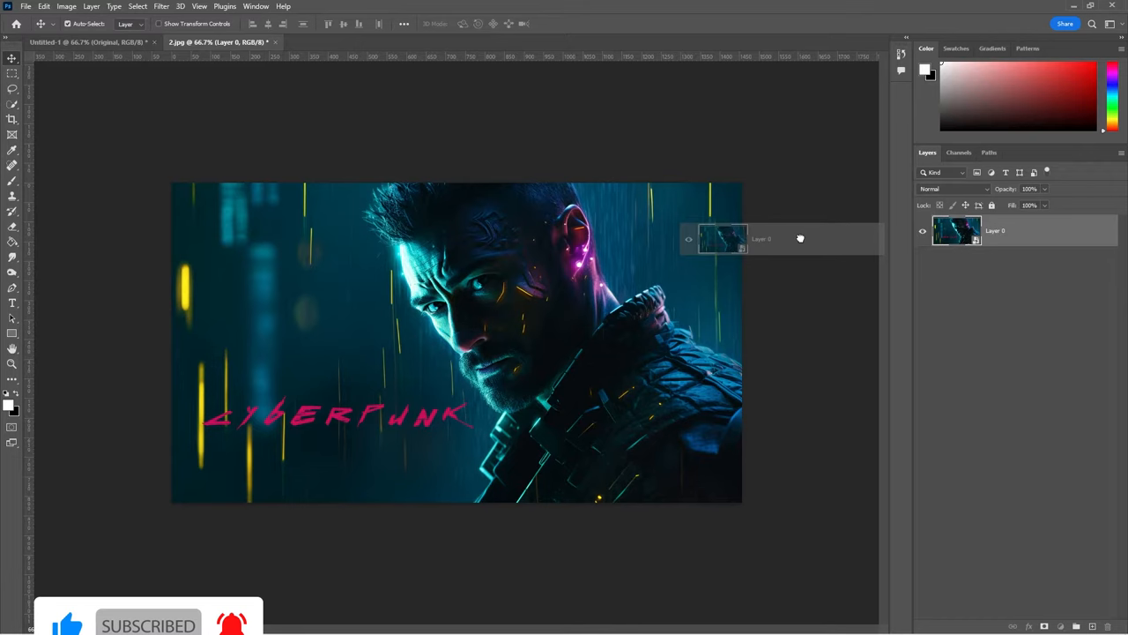
# Step: Copy the poster's Layer 0 from 2.jpg into Untitled-1 and rasterize it
pyautogui.click(86, 41)
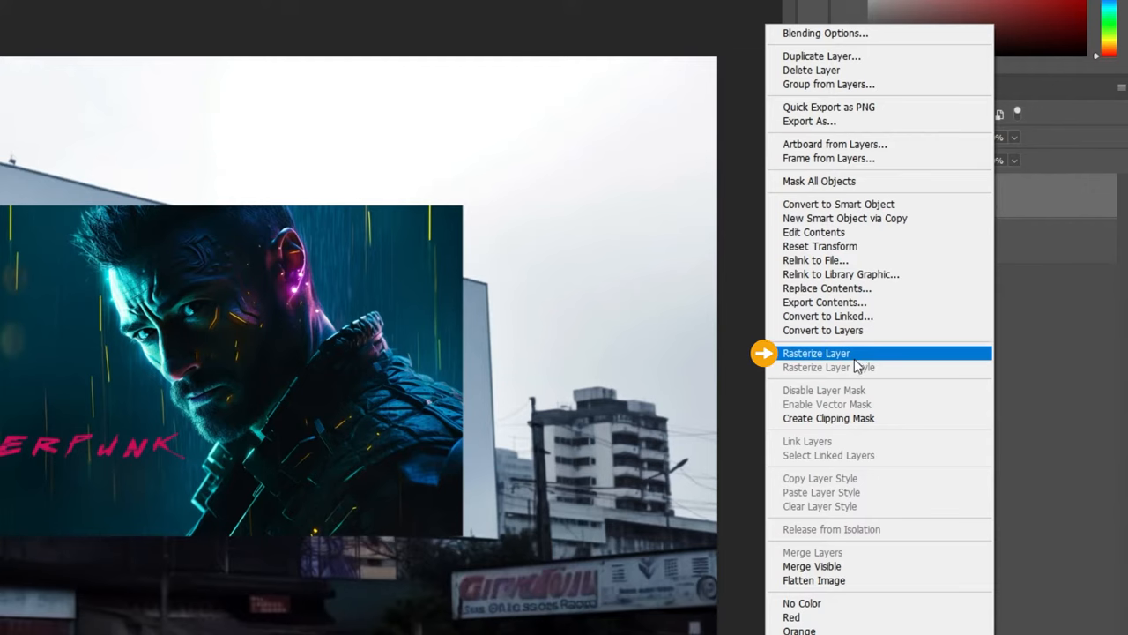
pyautogui.click(816, 352)
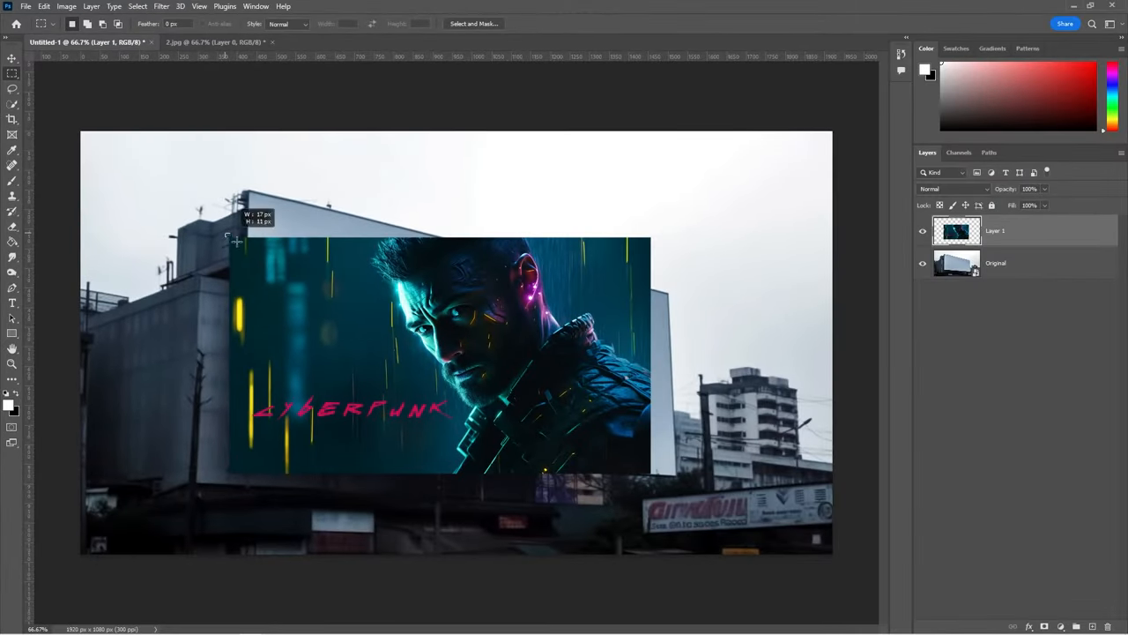
# Step: Select the entire poster area with a rectangular marquee
pyautogui.moveTo(236, 243); pyautogui.dragTo(657, 481)
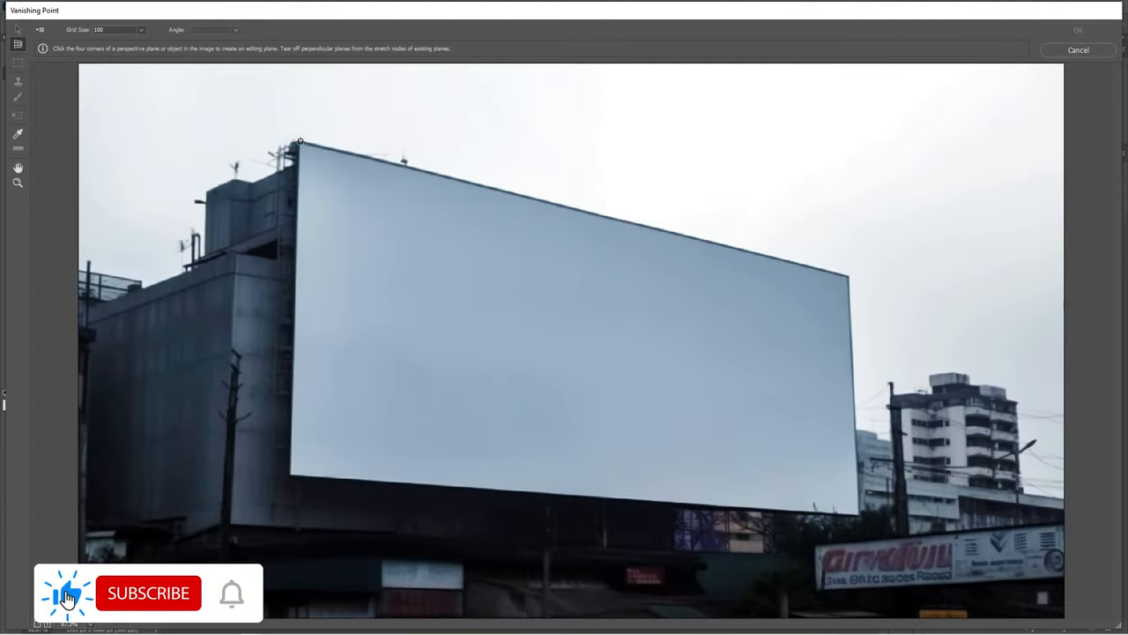
# Step: Mark the billboard's top-right, bottom-right and bottom-left corners to finish the perspective plane
pyautogui.click(843, 249)
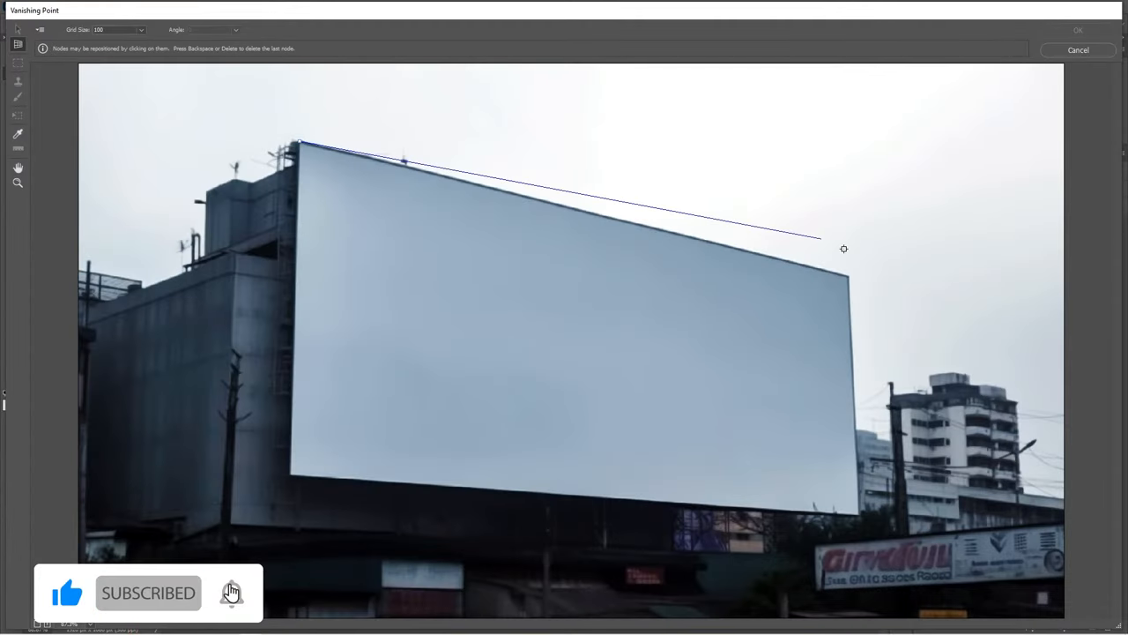
pyautogui.click(857, 516)
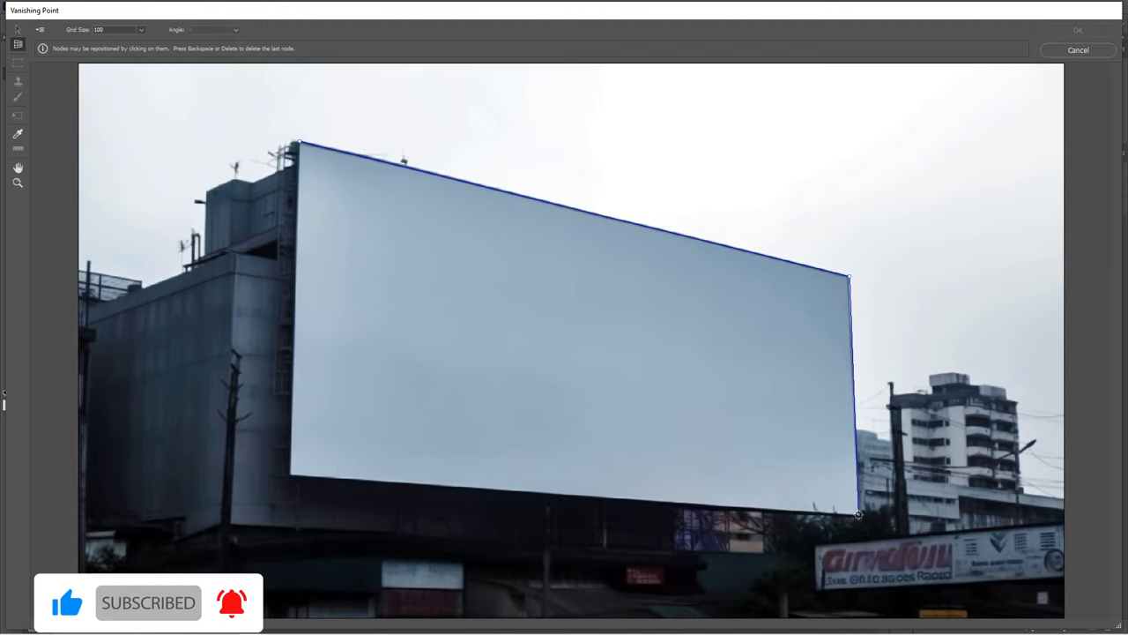
pyautogui.click(289, 474)
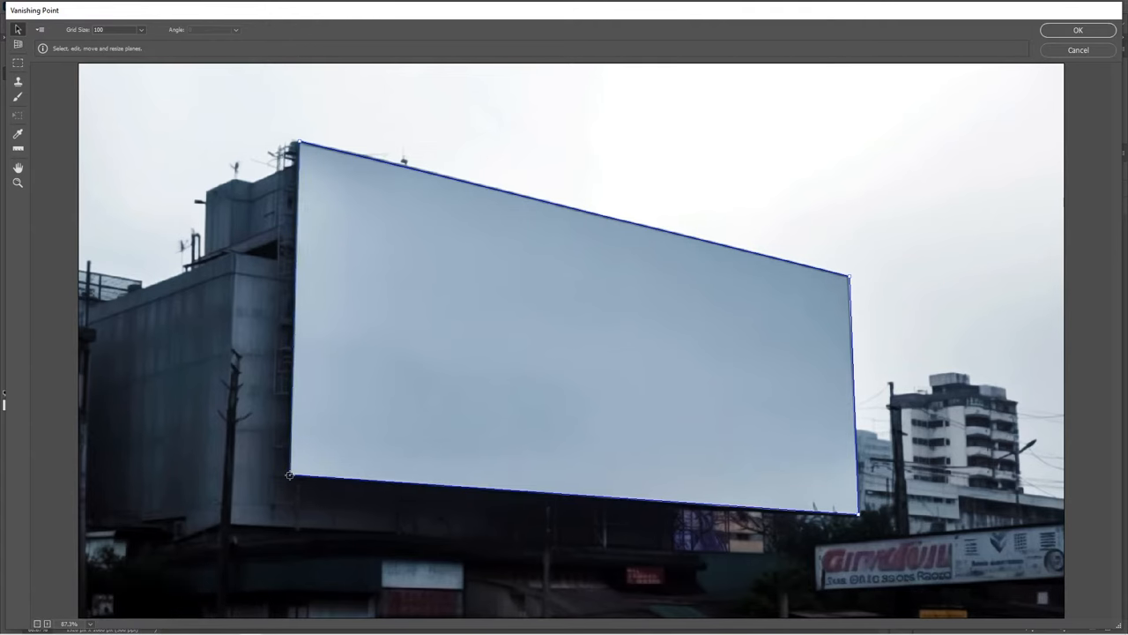
pyautogui.press('ctrl+v')
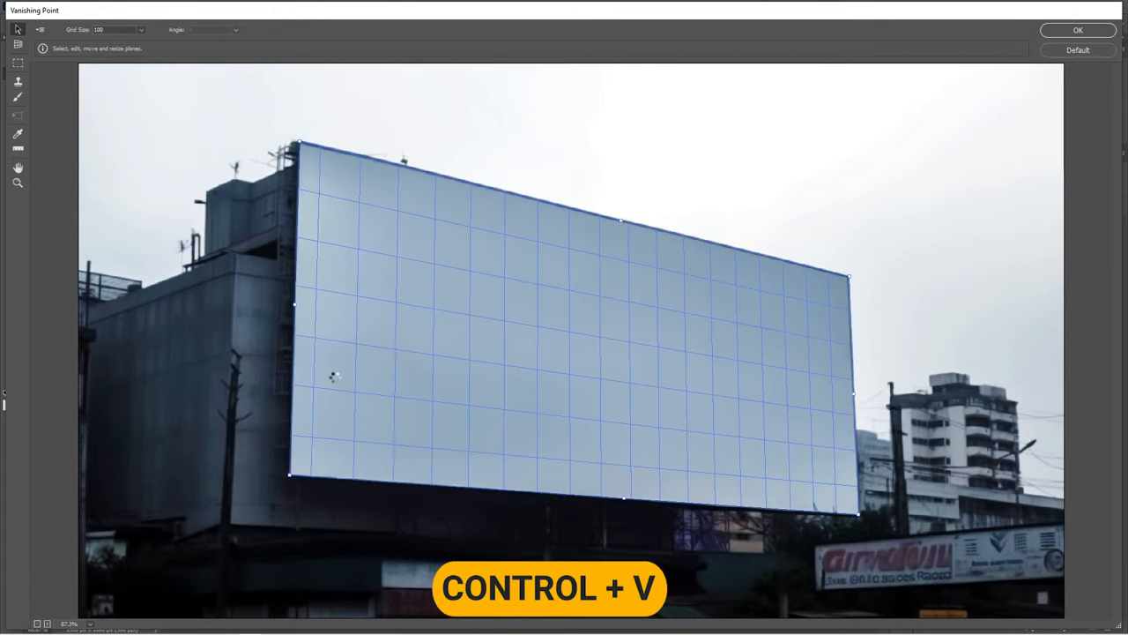
# Step: Paste the copied poster into the Vanishing Point editor
pyautogui.press('ctrl+v')
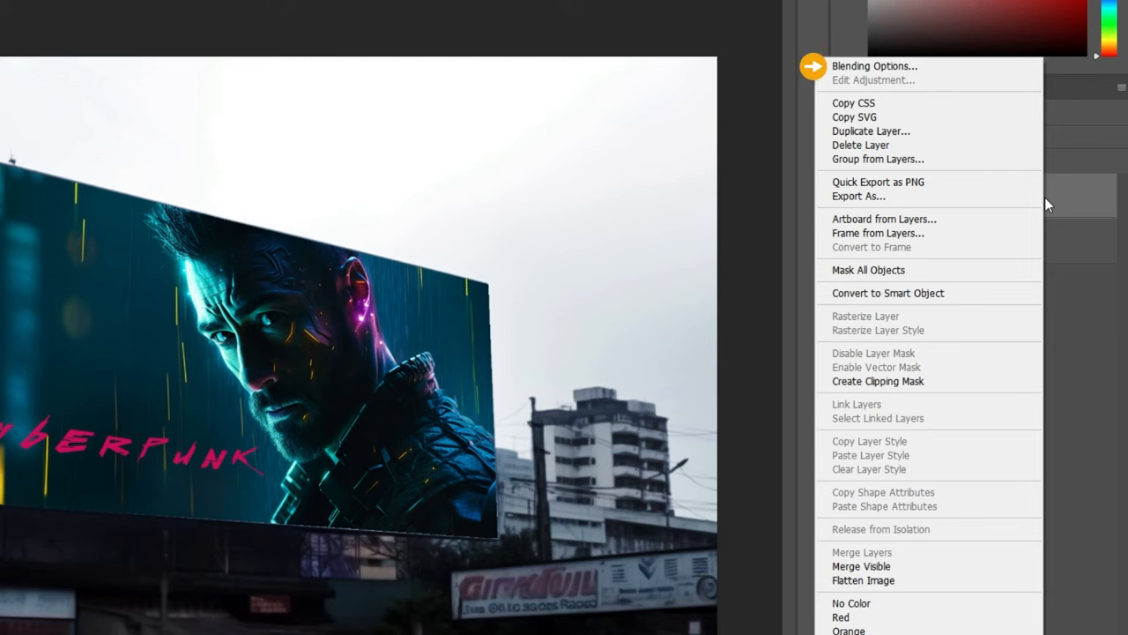
pyautogui.moveTo(917, 326)
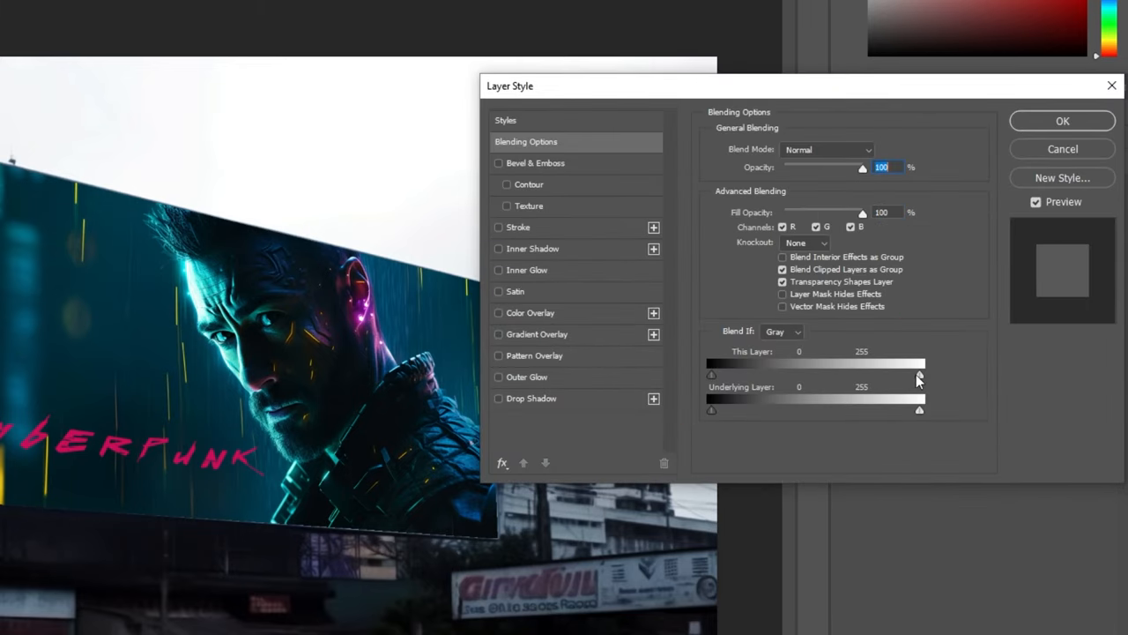
# Step: Split the Blend If highlight slider and drag it left to fade bright poster tones, then apply
pyautogui.moveTo(919, 374); pyautogui.dragTo(904, 374)
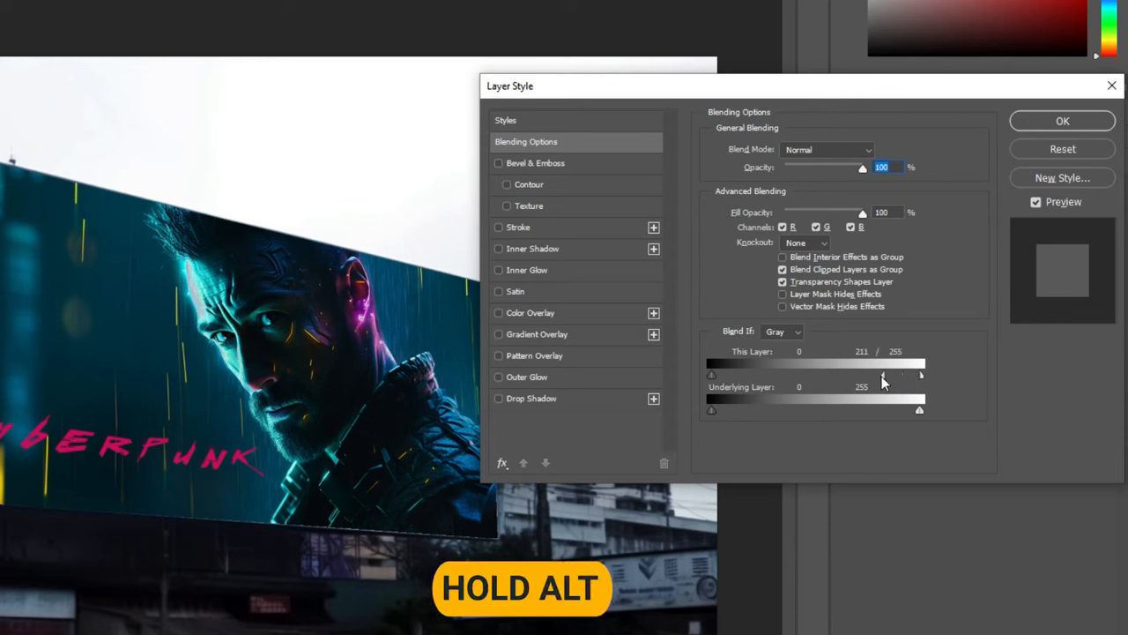
pyautogui.moveTo(885, 374); pyautogui.dragTo(827, 375)
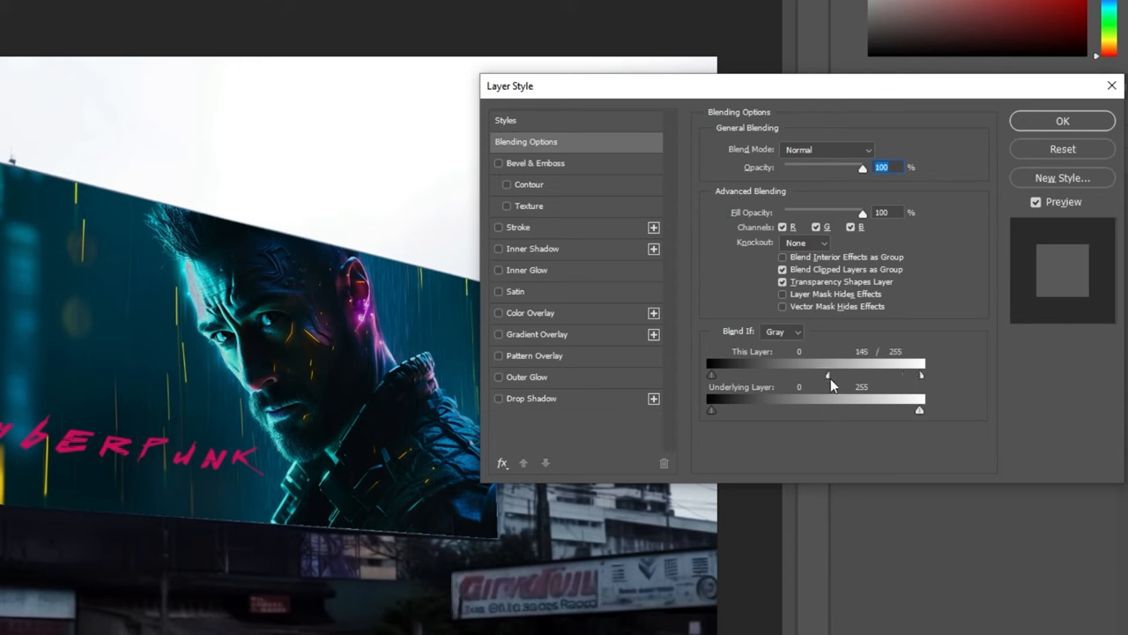
pyautogui.moveTo(827, 375); pyautogui.dragTo(820, 374)
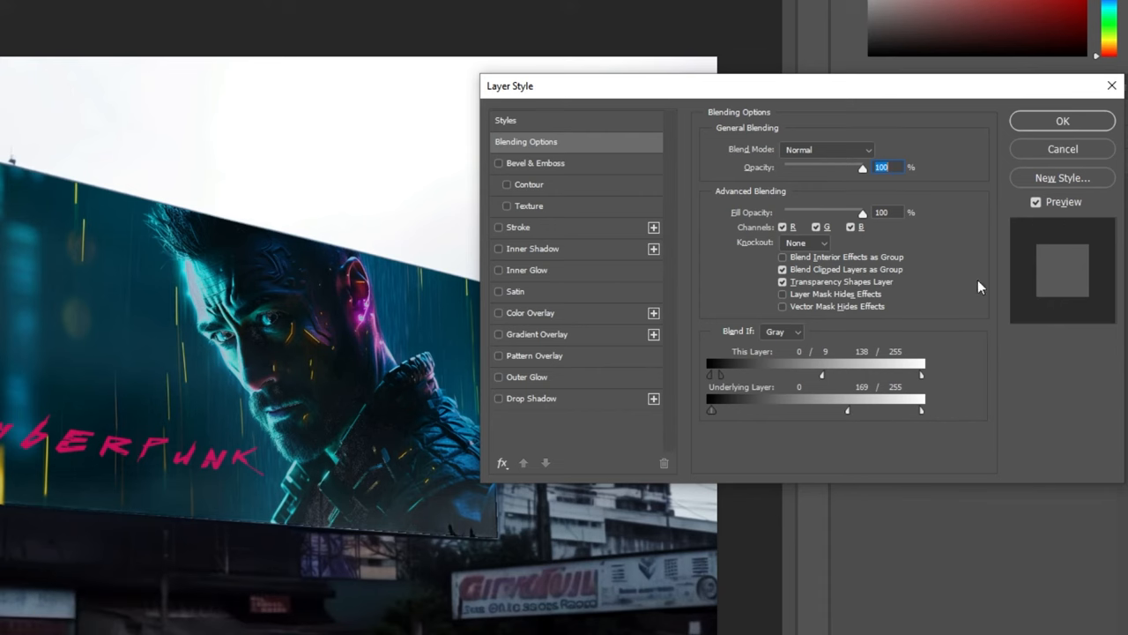
pyautogui.click(1062, 121)
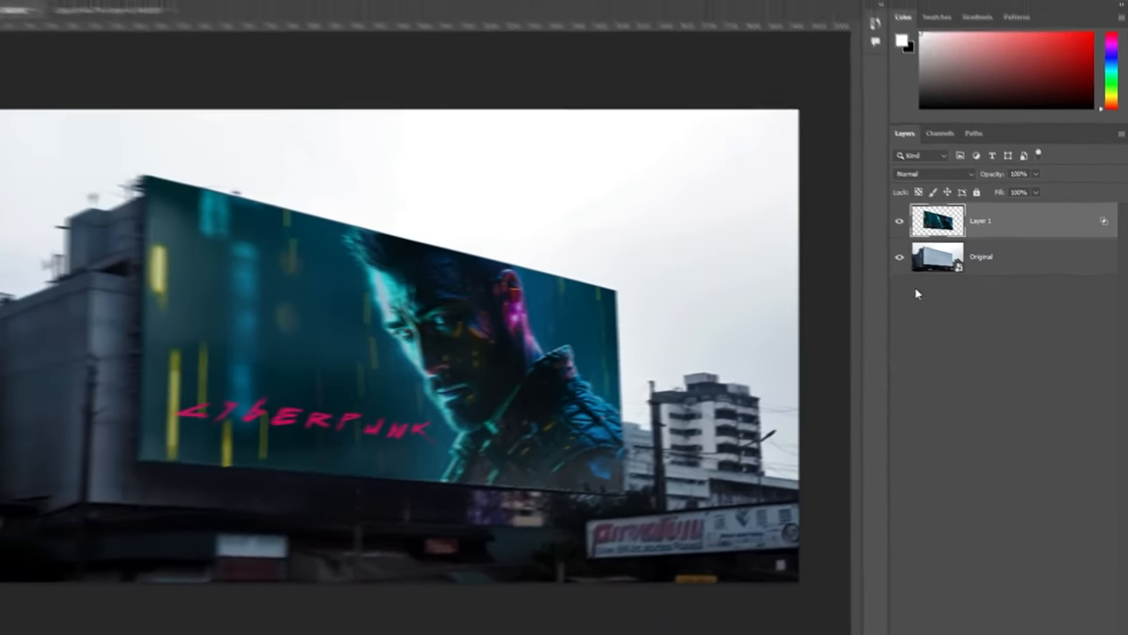